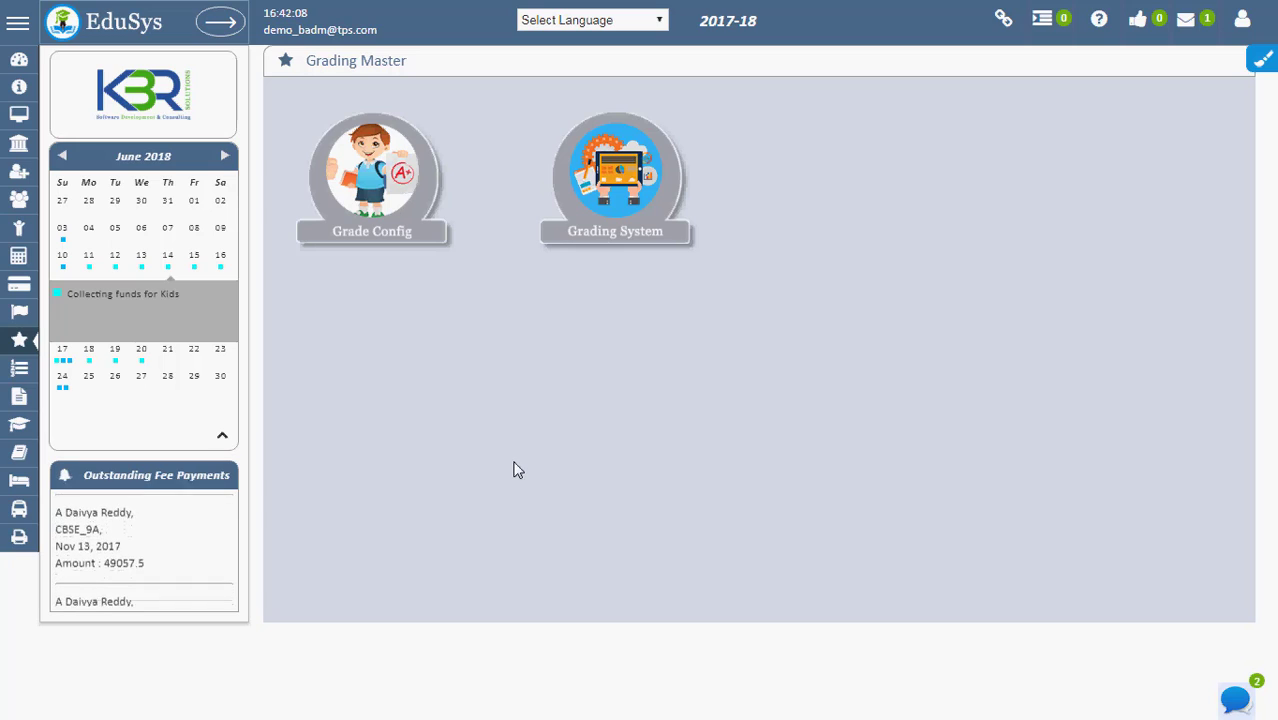
Step: Open Consolidated Marks from the Grading Master sidebar's Grade Config menu
click(19, 340)
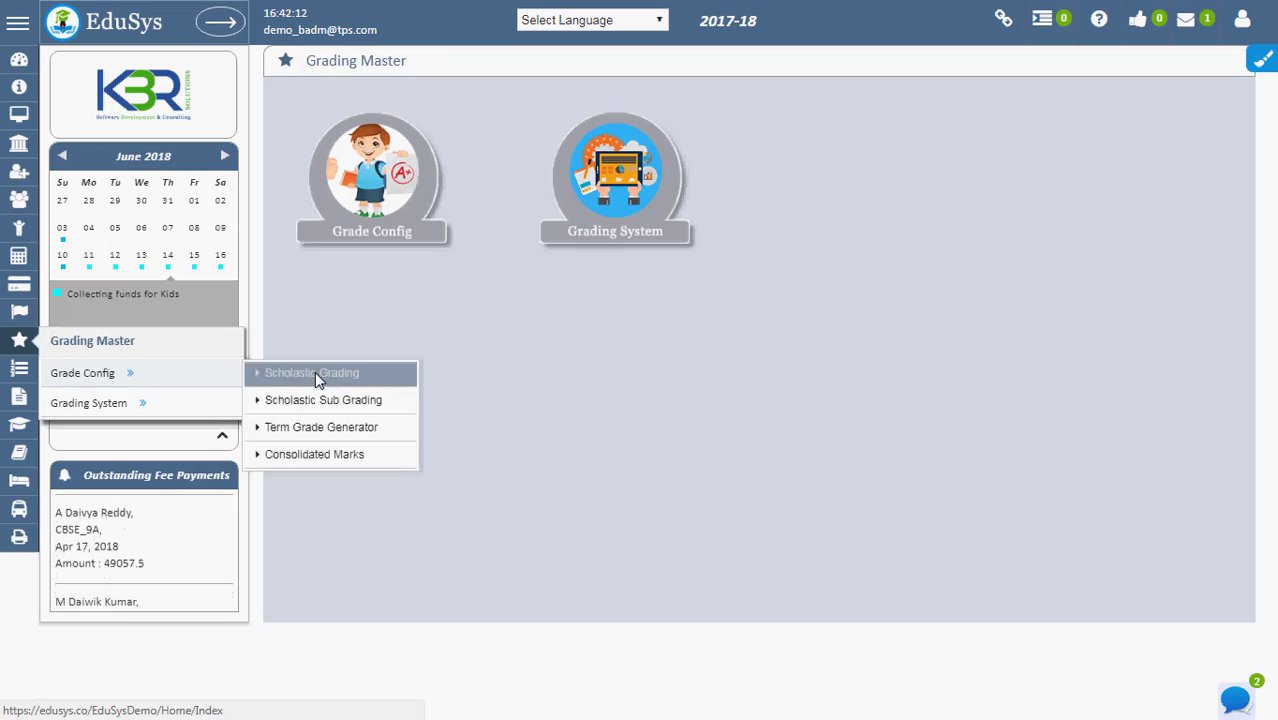
click(314, 454)
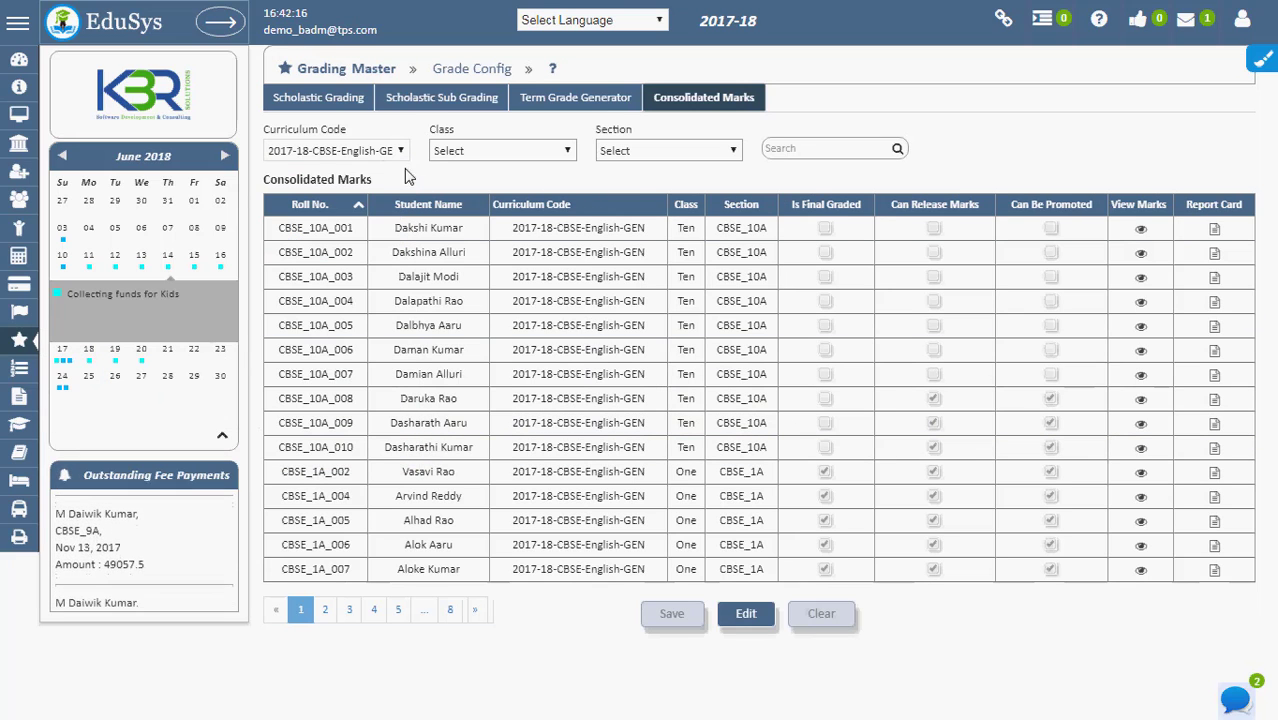
Step: Filter the consolidated marks list to Class One
click(502, 150)
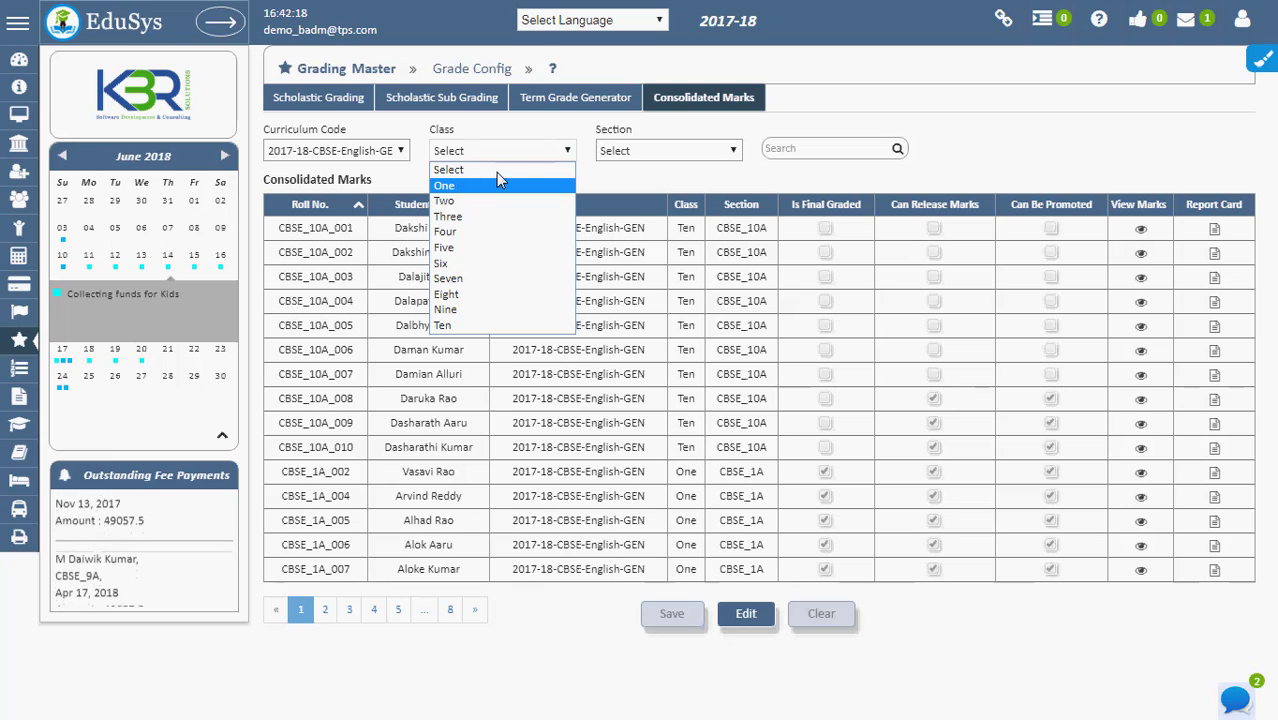
click(444, 185)
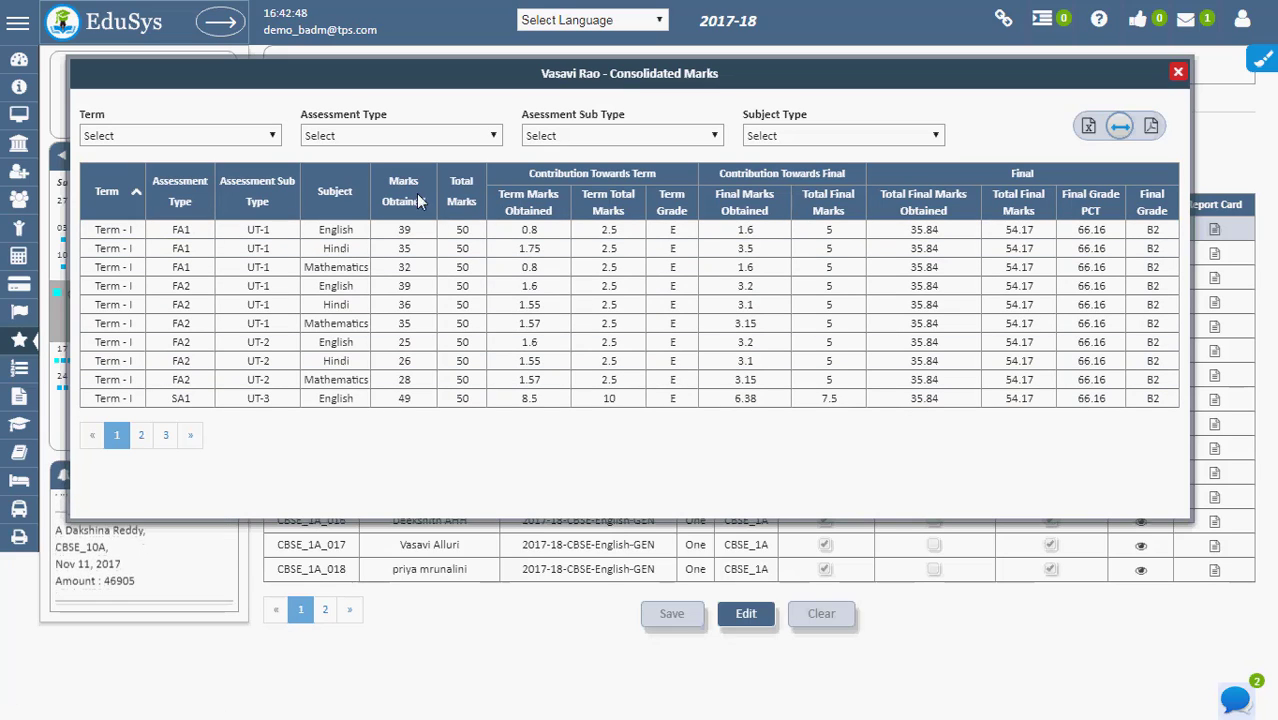
Step: Open the Assessment Sub Type dropdown to review its options, then close it
click(620, 135)
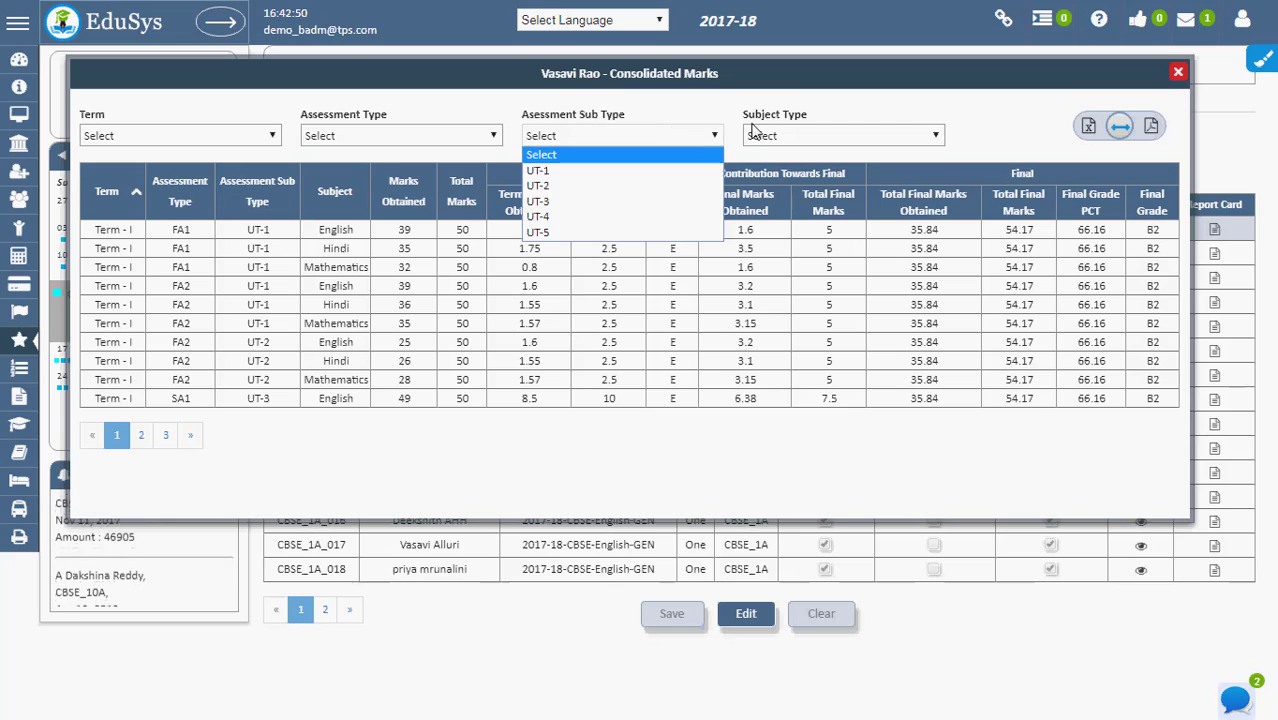
click(620, 135)
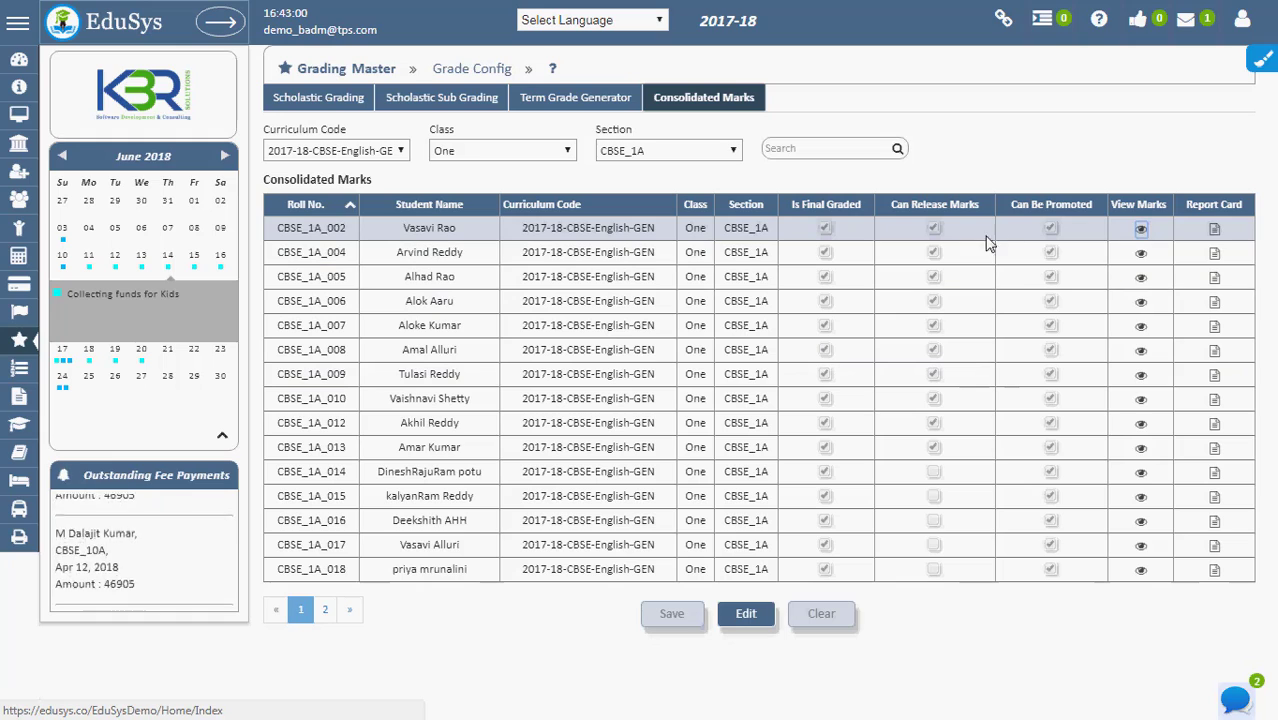
click(1214, 227)
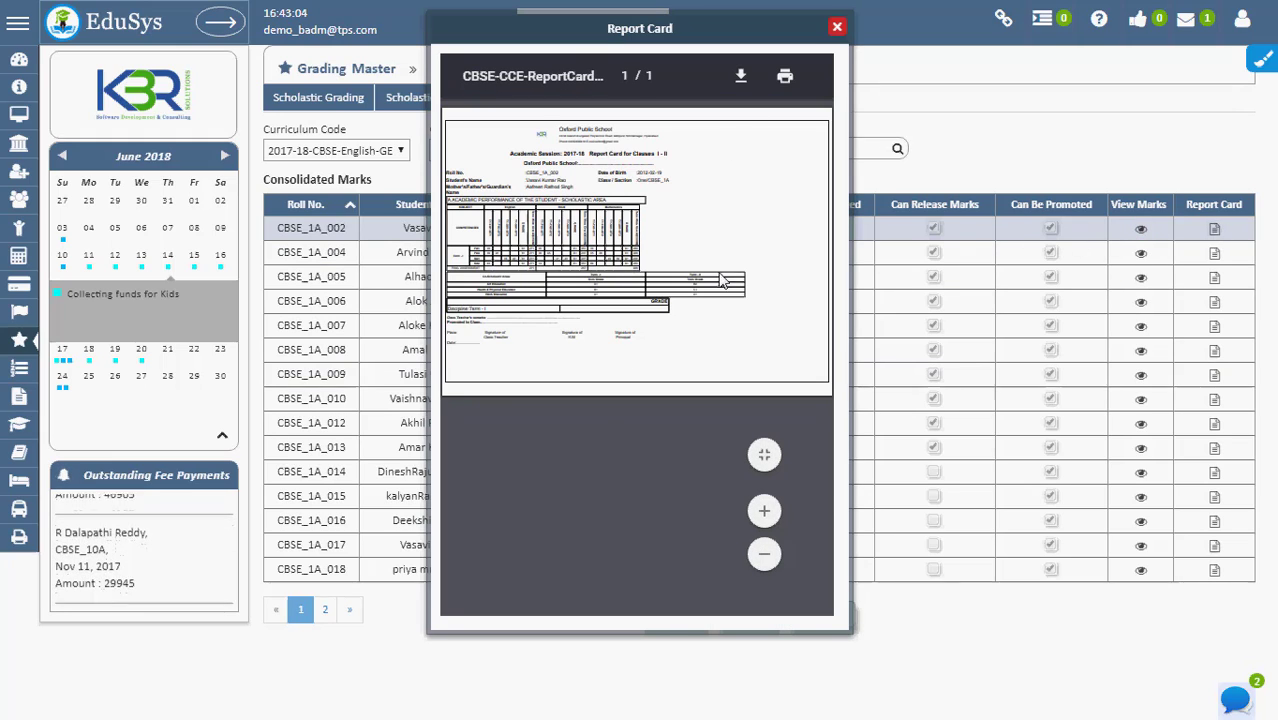
click(764, 511)
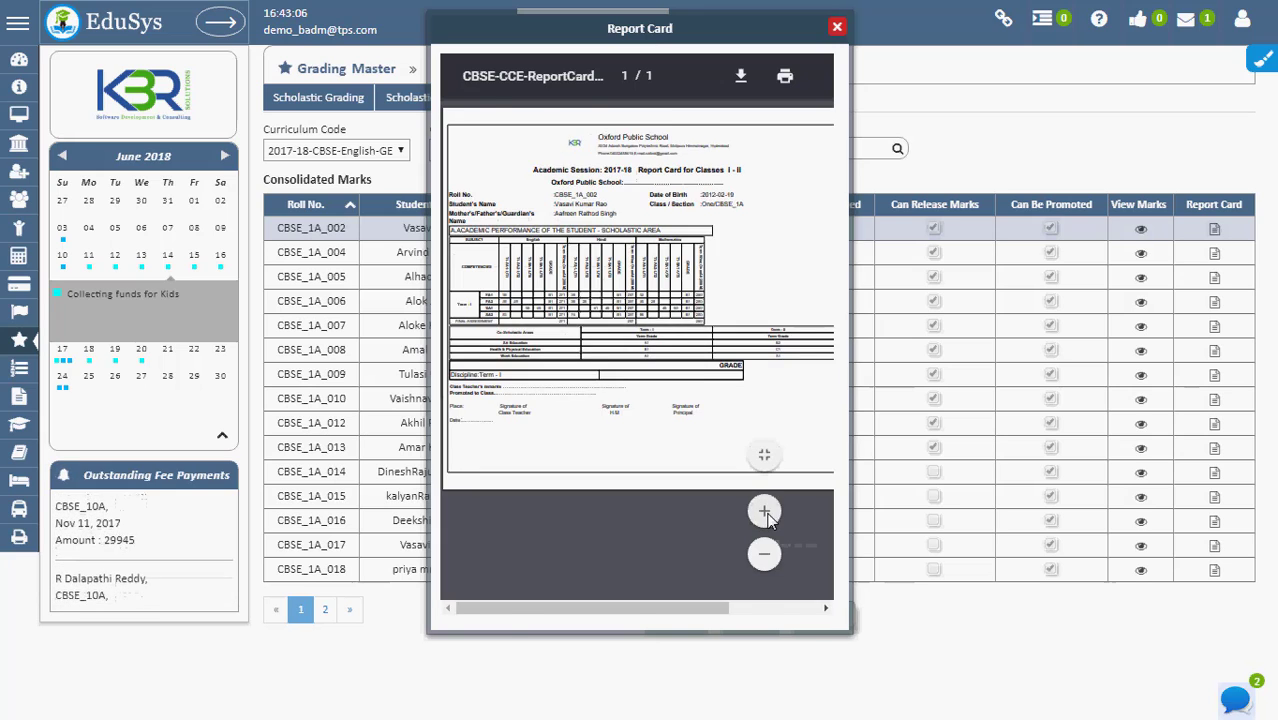
click(837, 26)
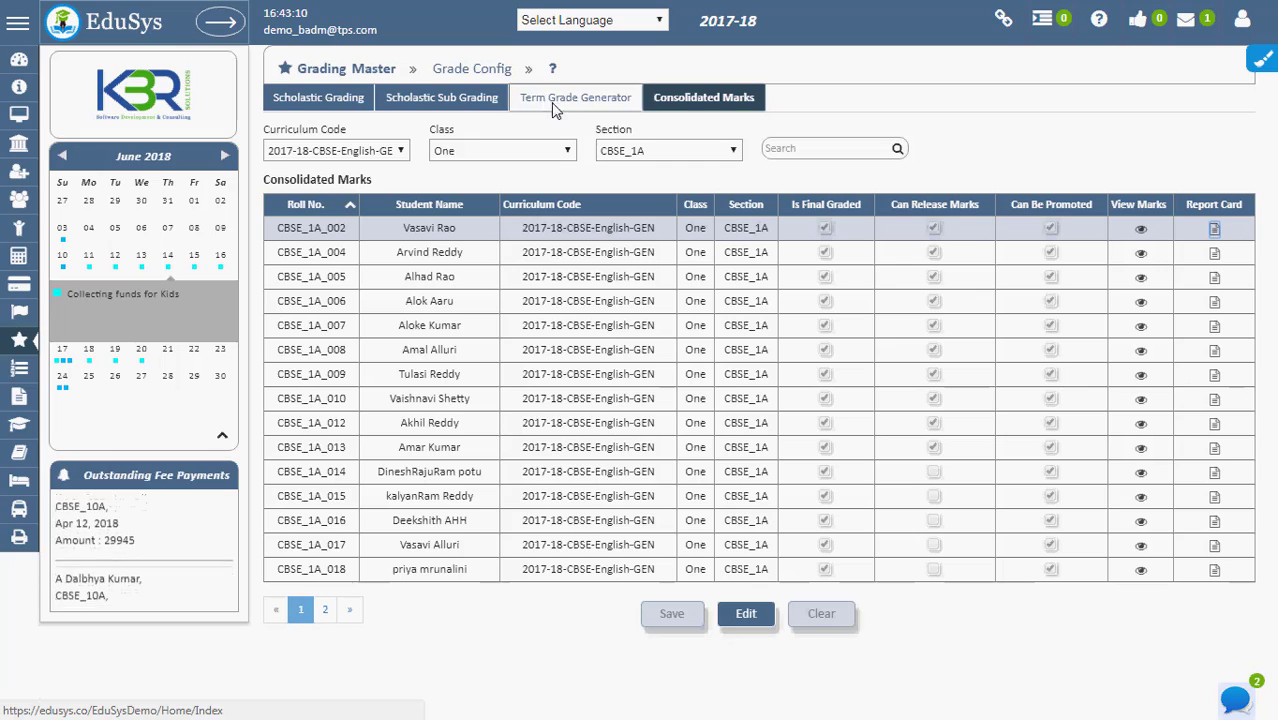
mouse_move(825, 228)
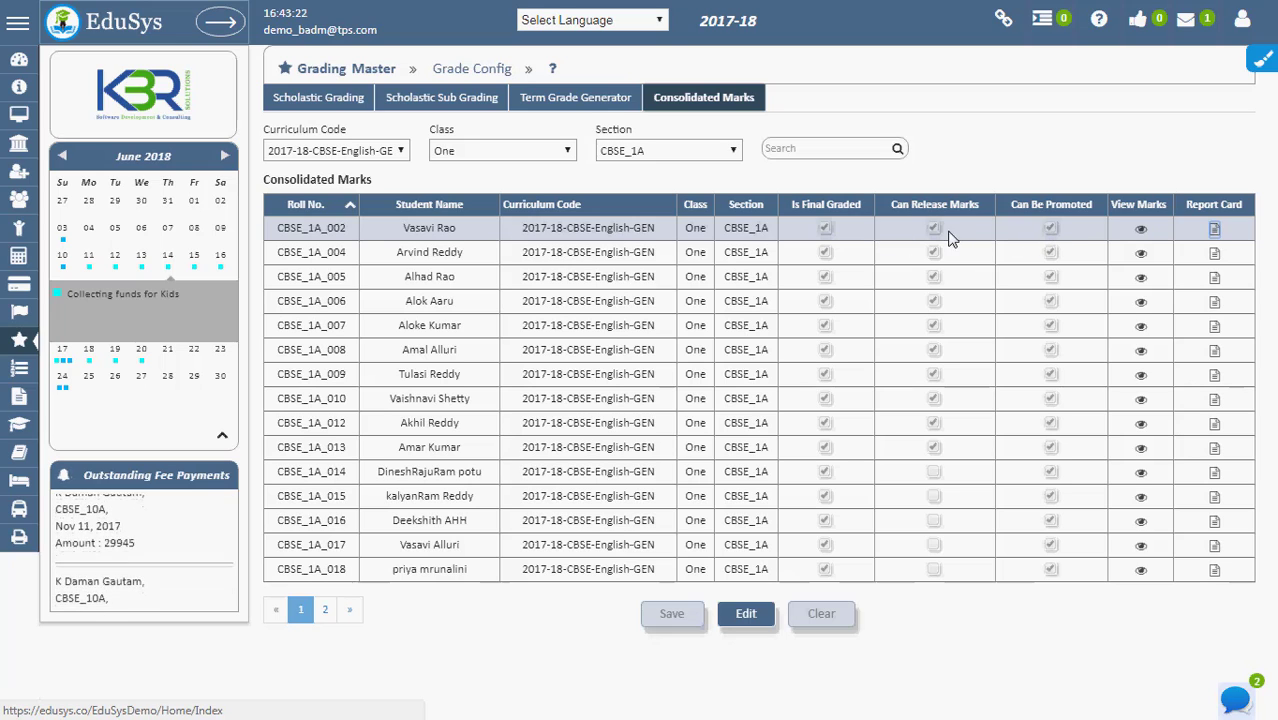
Step: Switch the Class One, CBSE_1A marks table to edit mode for release and promotion checkboxes
click(745, 613)
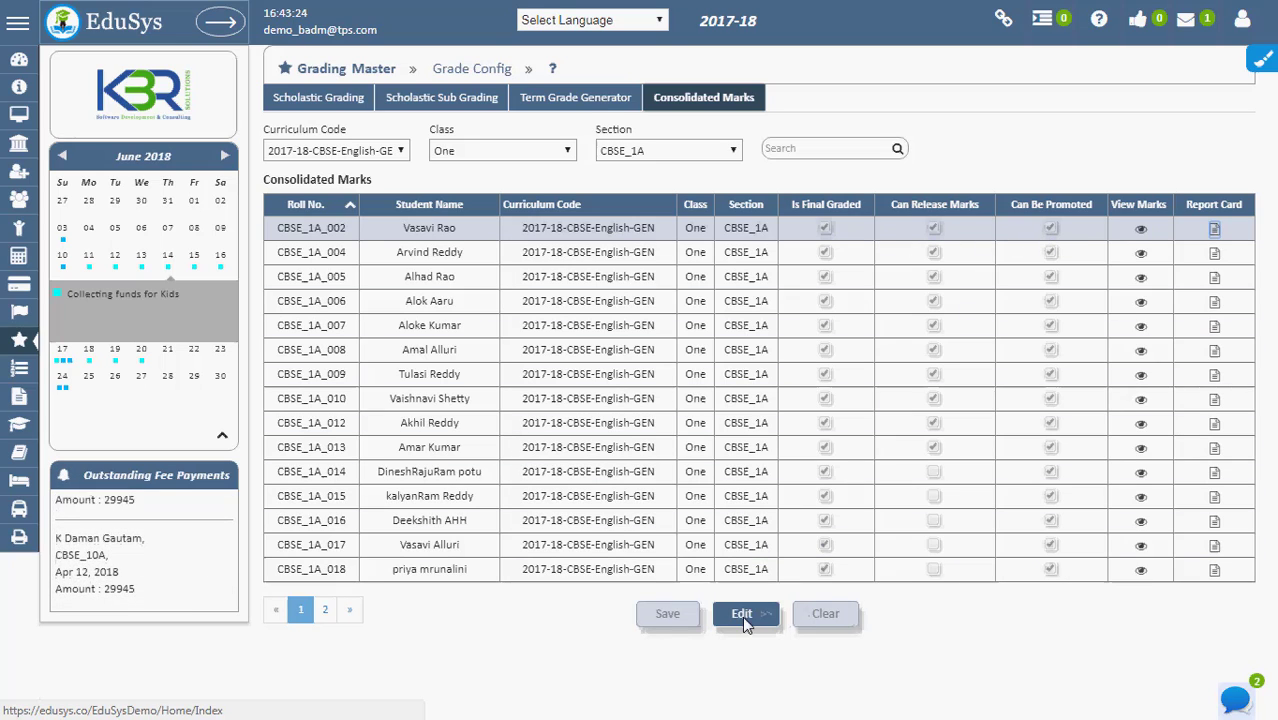
click(741, 613)
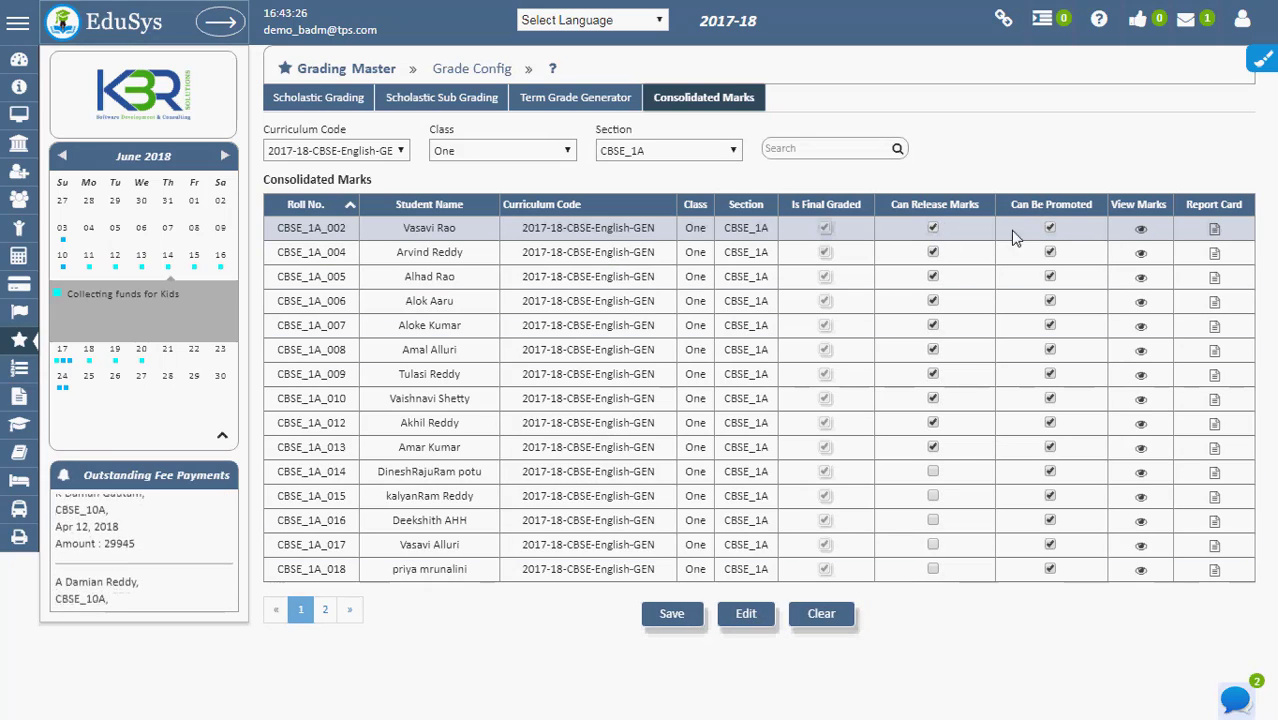